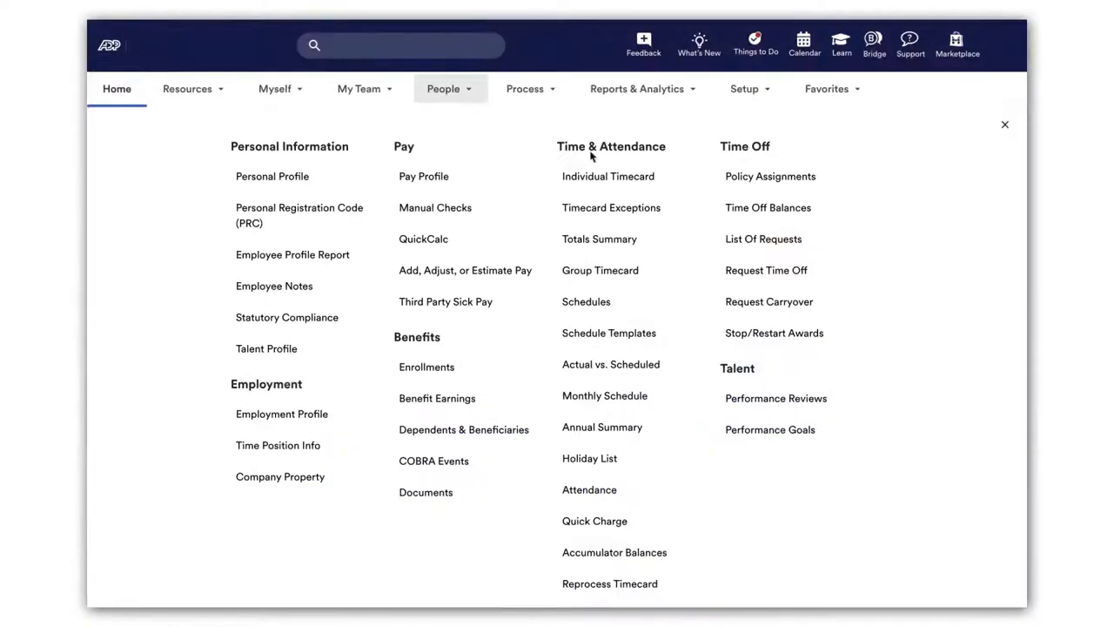
{"action": "left_click", "coordinate": [608, 176]}
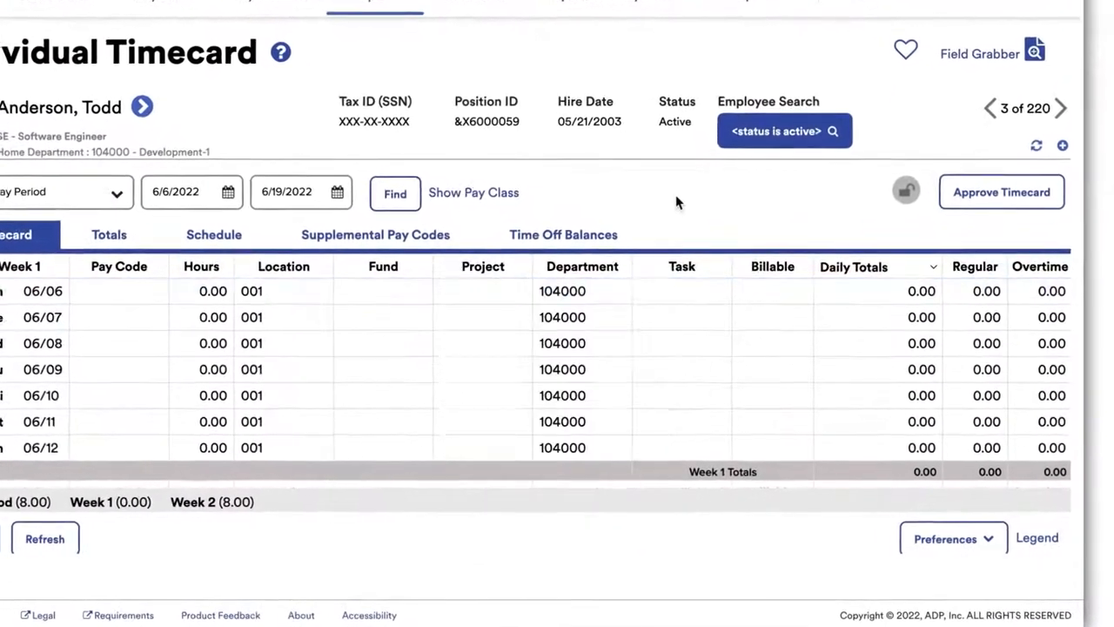
{"action": "left_click", "coordinate": [679, 291]}
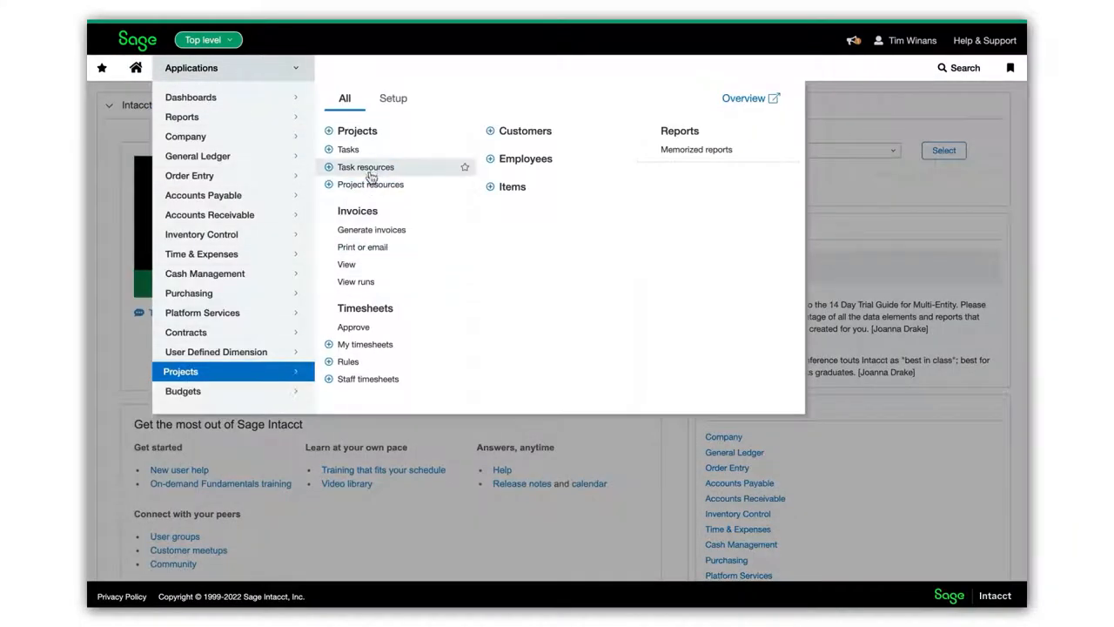
Review the Projects list, switch to Tasks, and begin adding a new task.
{"action": "left_click", "coordinate": [355, 130]}
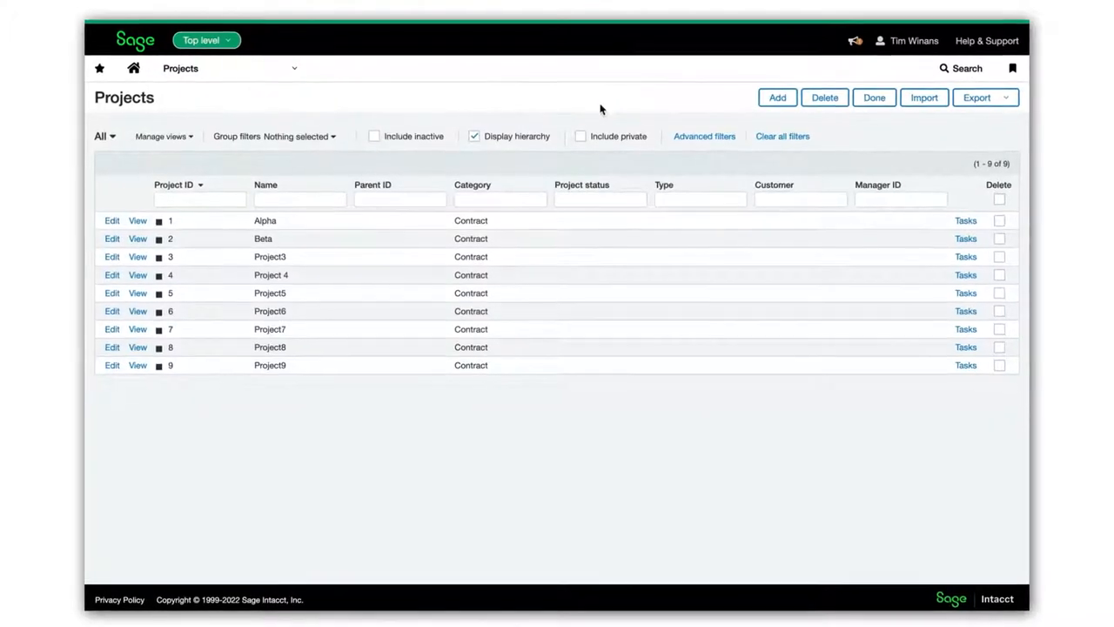
{"action": "left_click", "coordinate": [776, 98]}
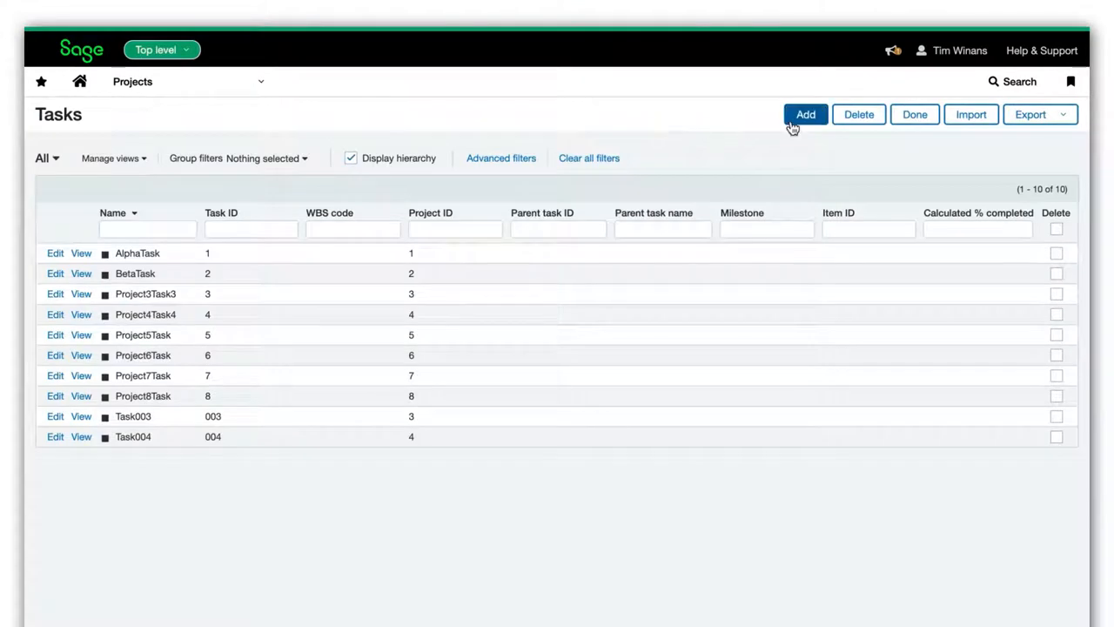
{"action": "left_click", "coordinate": [804, 115]}
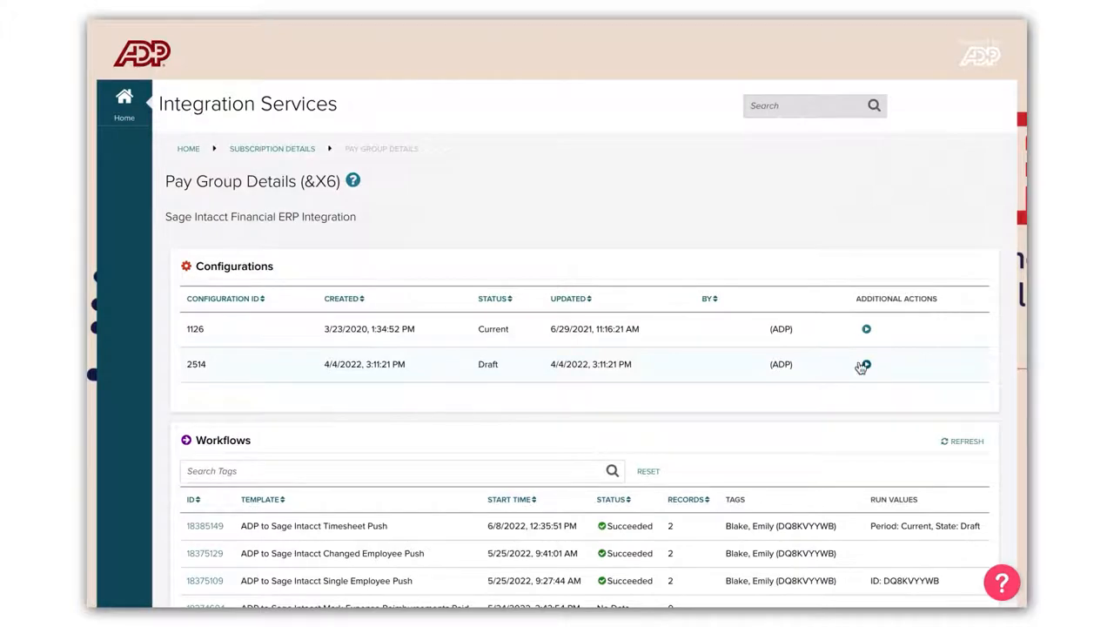
Run the Sage Intacct Dimension to ADP TLM LCF Sync workflow for configuration 2514.
{"action": "left_click", "coordinate": [865, 364]}
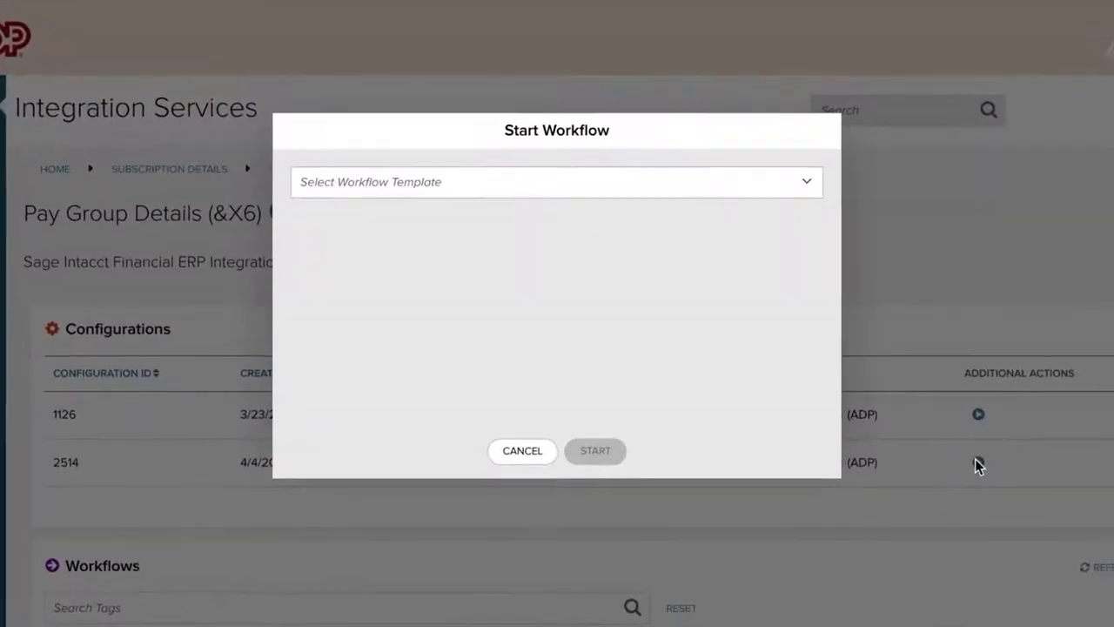
{"action": "left_click", "coordinate": [557, 181]}
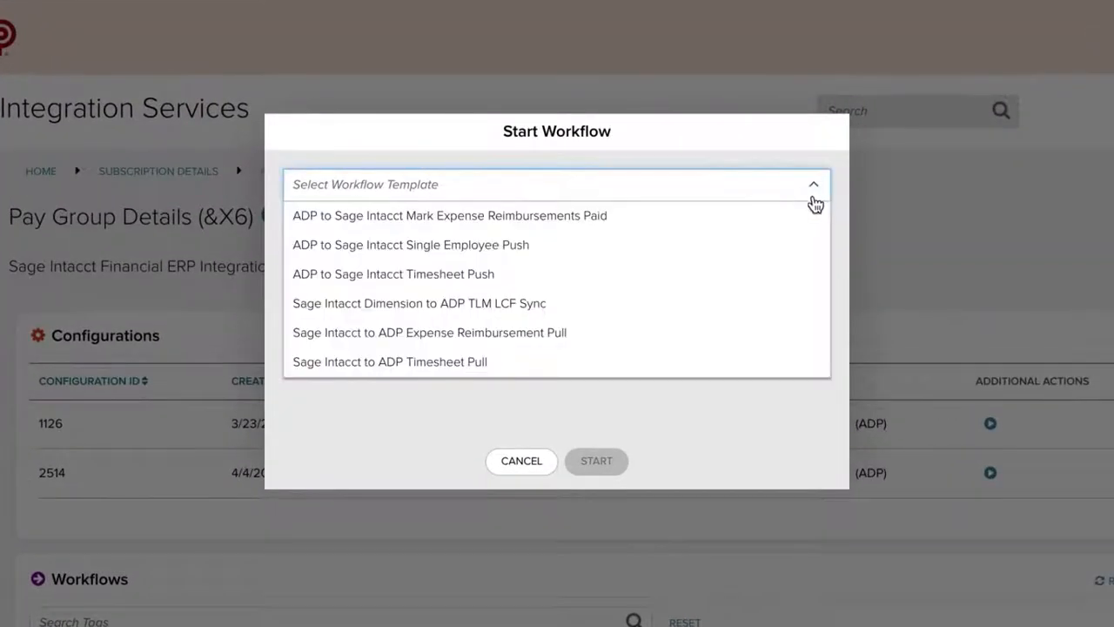
{"action": "left_click", "coordinate": [418, 302]}
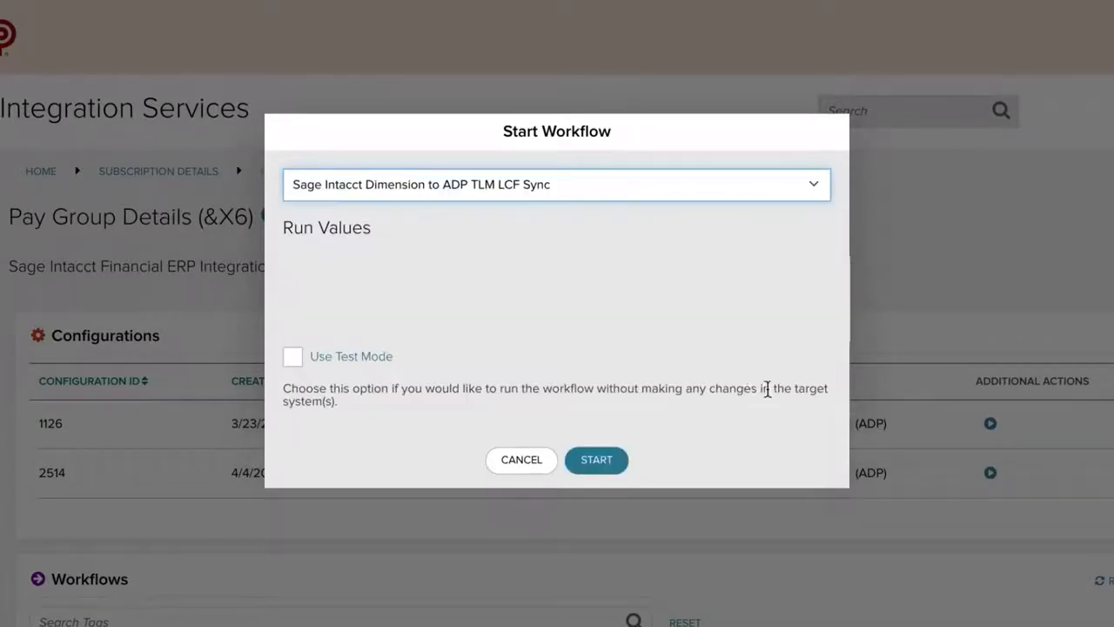
{"action": "left_click", "coordinate": [595, 459]}
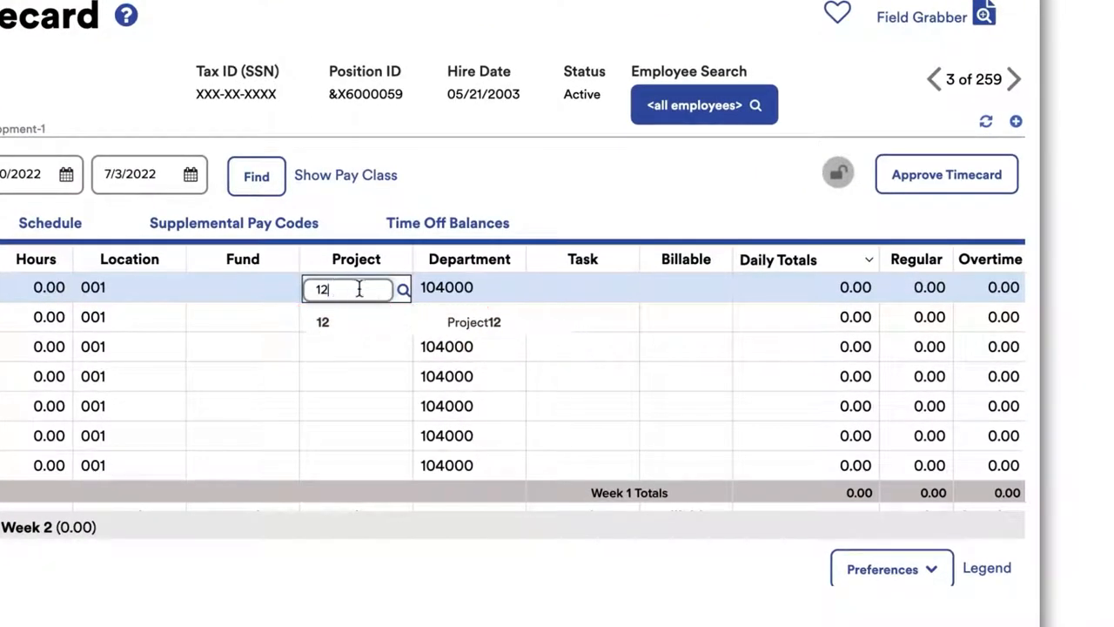
Enter 005 in the first row's Task field so Task005 is offered as a match.
{"action": "type", "text": "005"}
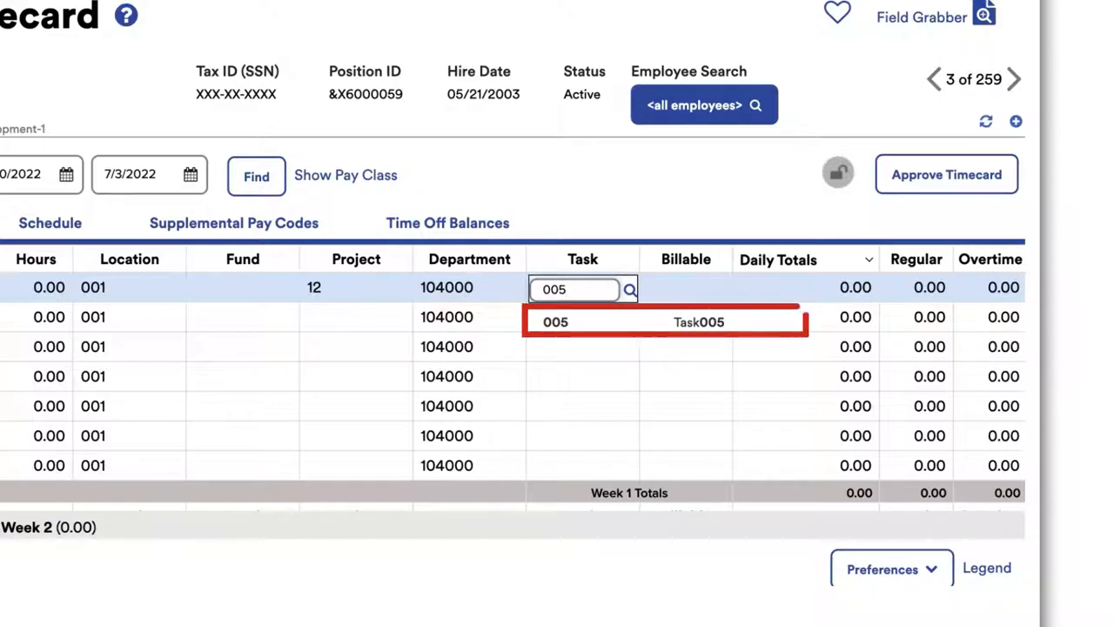